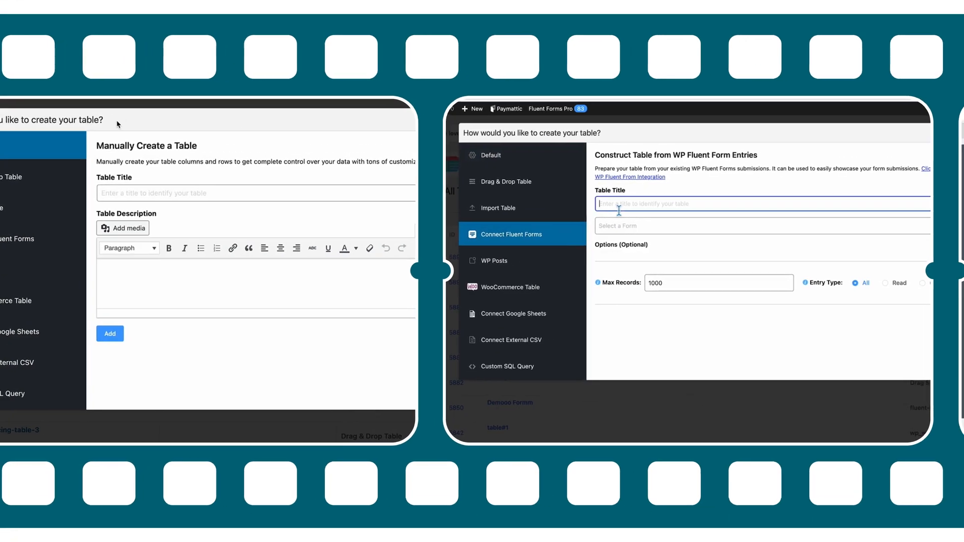
Step: Leave the Add Table dialog and show the All Tables list with sources and shortcodes
{"action": "type", "text": "em"}
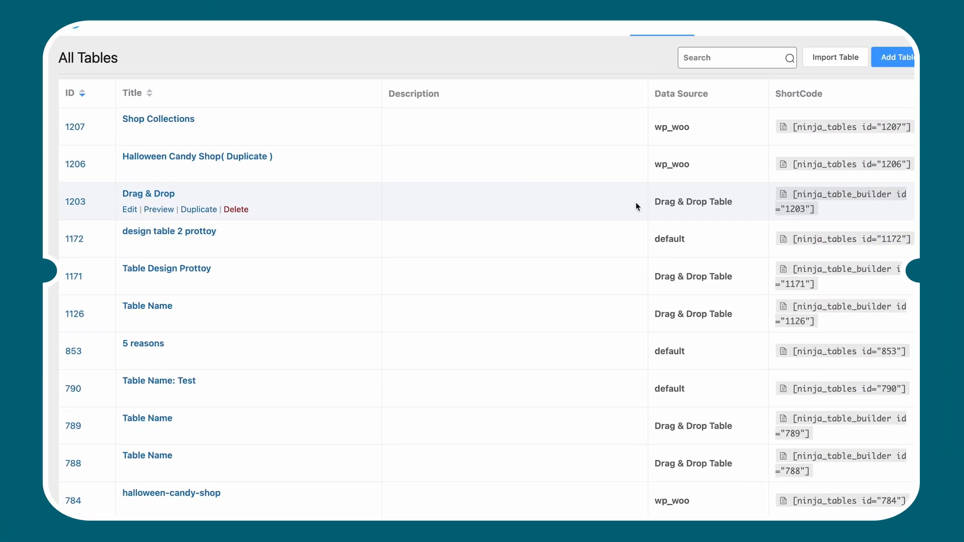
Step: Edit the Shop Collections table and show its Table Design settings
{"action": "left_click", "coordinate": [899, 56]}
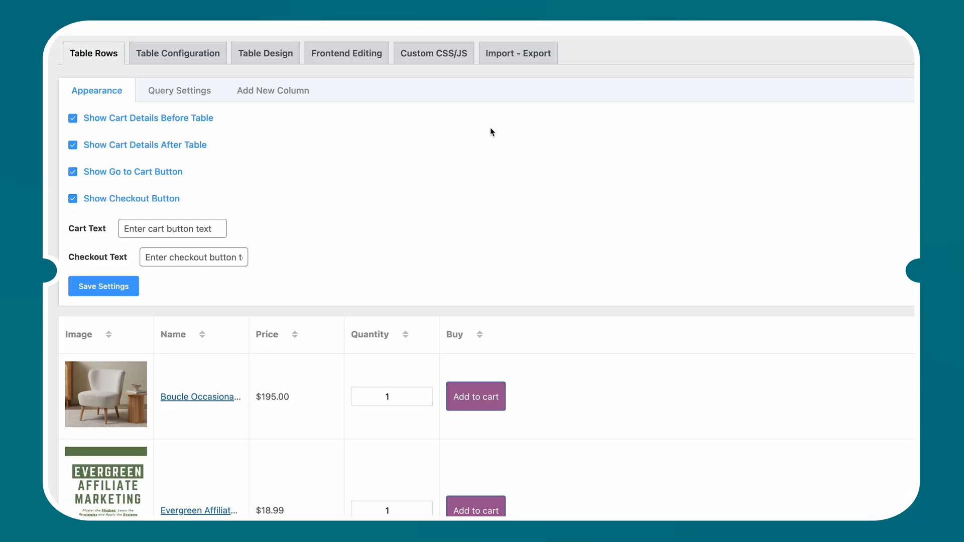
{"action": "left_click", "coordinate": [265, 53]}
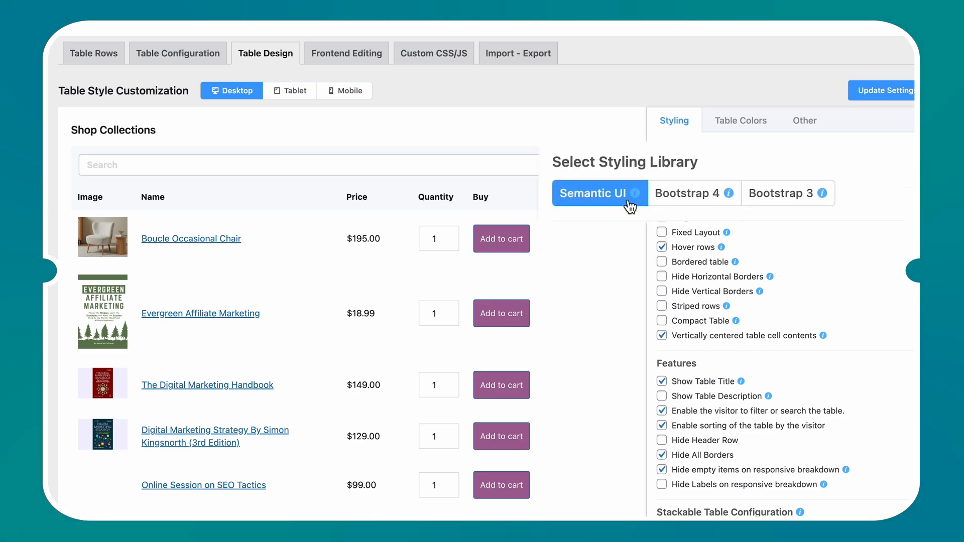
Step: Set Bootstrap 3 as the styling library and keep the Default predefined colour scheme
{"action": "left_click", "coordinate": [687, 194]}
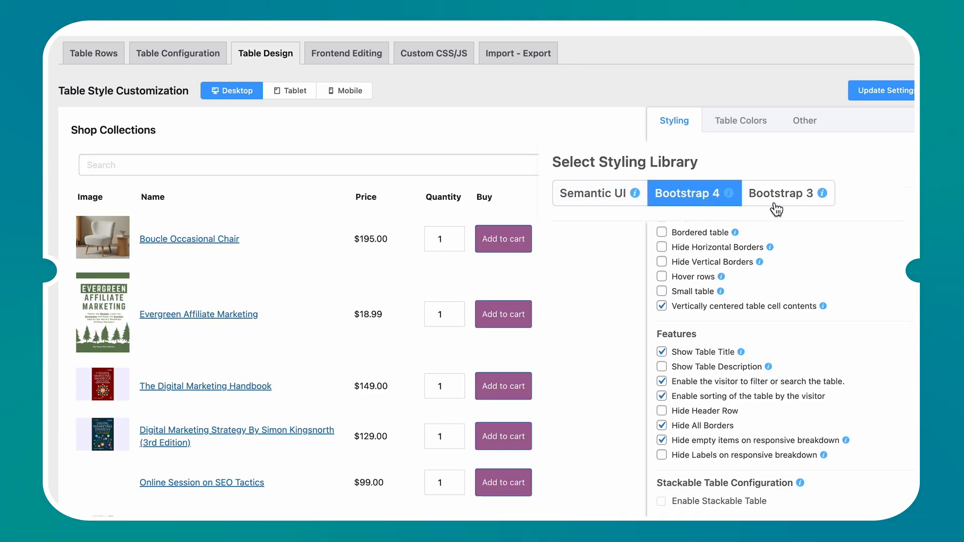
{"action": "left_click", "coordinate": [782, 193]}
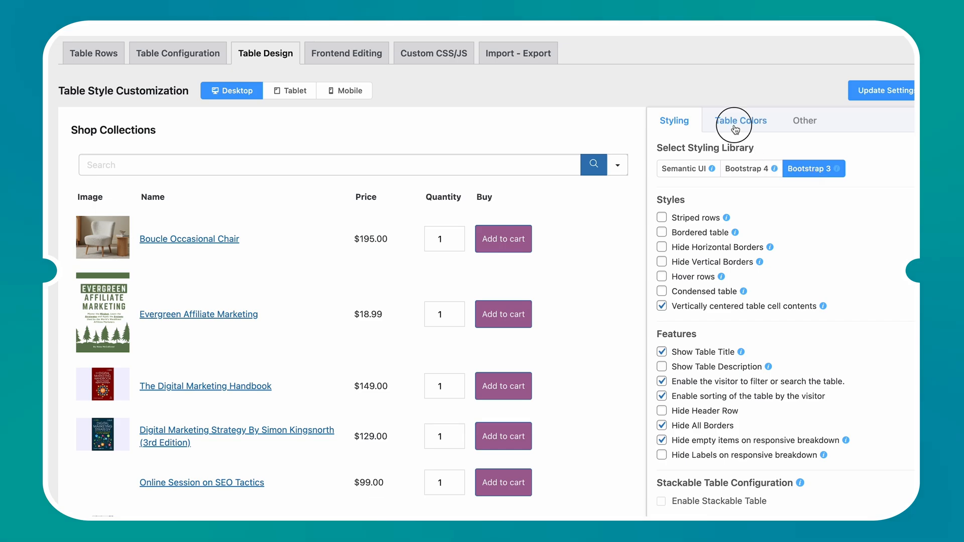
{"action": "left_click", "coordinate": [741, 121]}
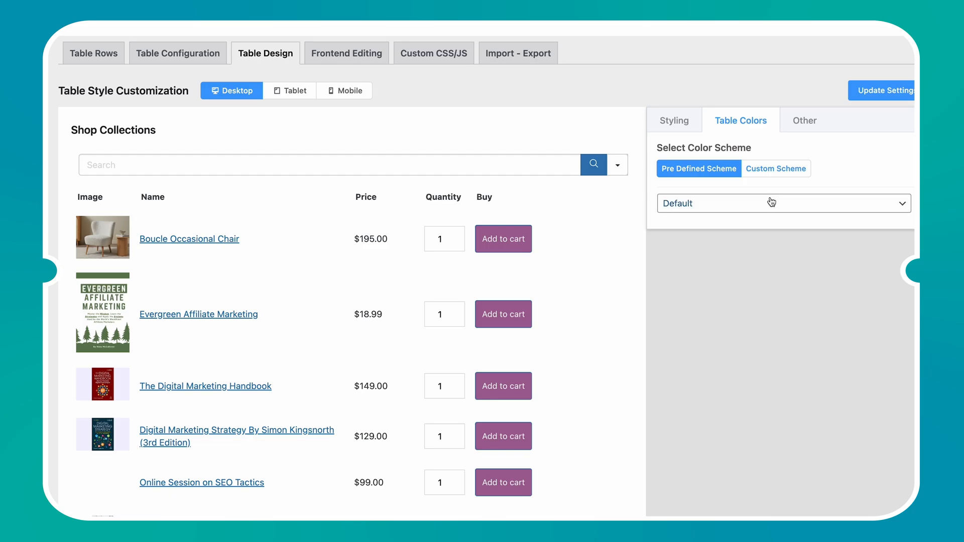
{"action": "left_click", "coordinate": [772, 203]}
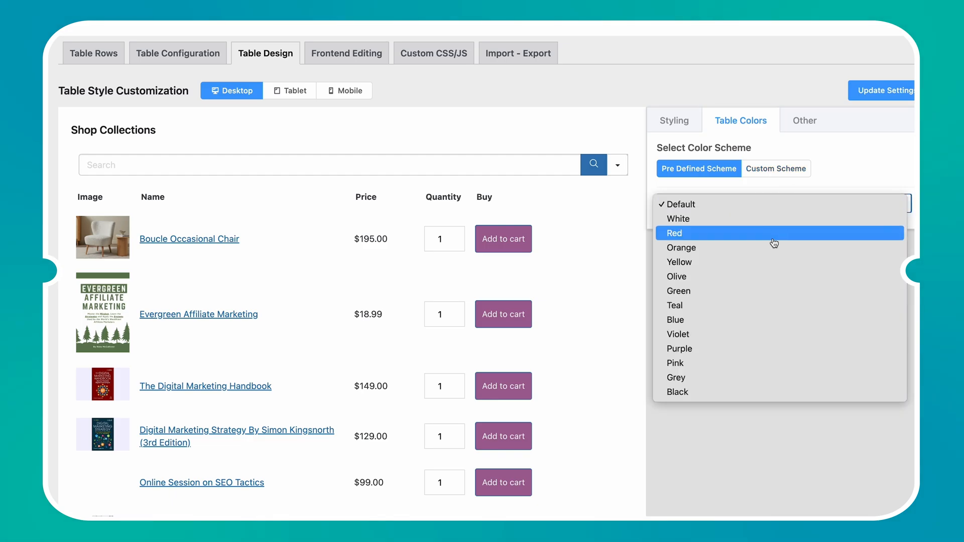
{"action": "left_click", "coordinate": [677, 277]}
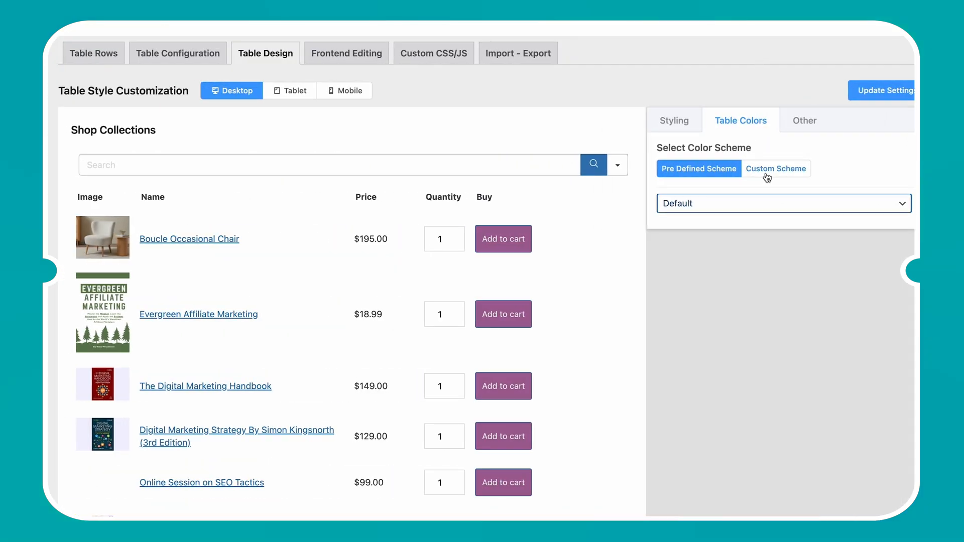
Step: Use a custom scheme with a dark header, pale yellow body and red hover background
{"action": "left_click", "coordinate": [776, 168]}
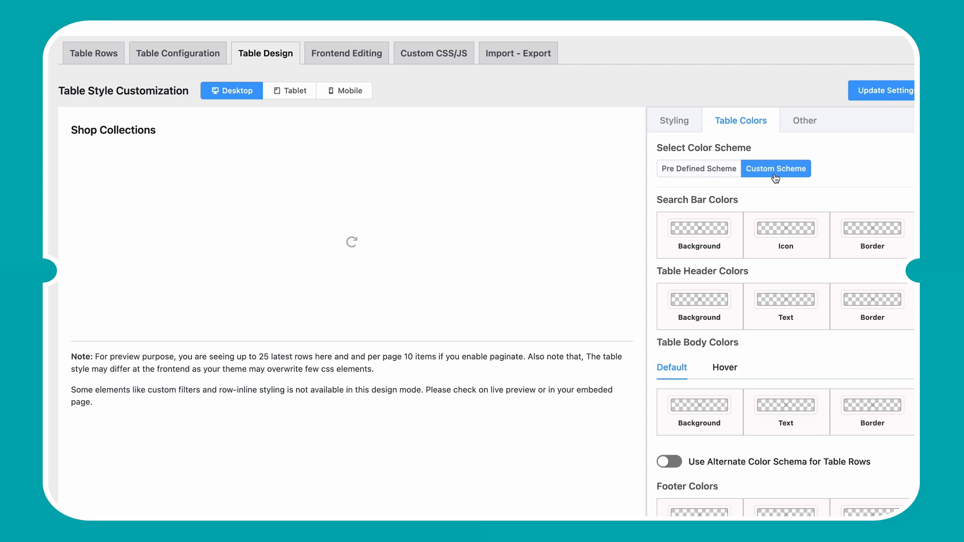
{"action": "left_click", "coordinate": [699, 246]}
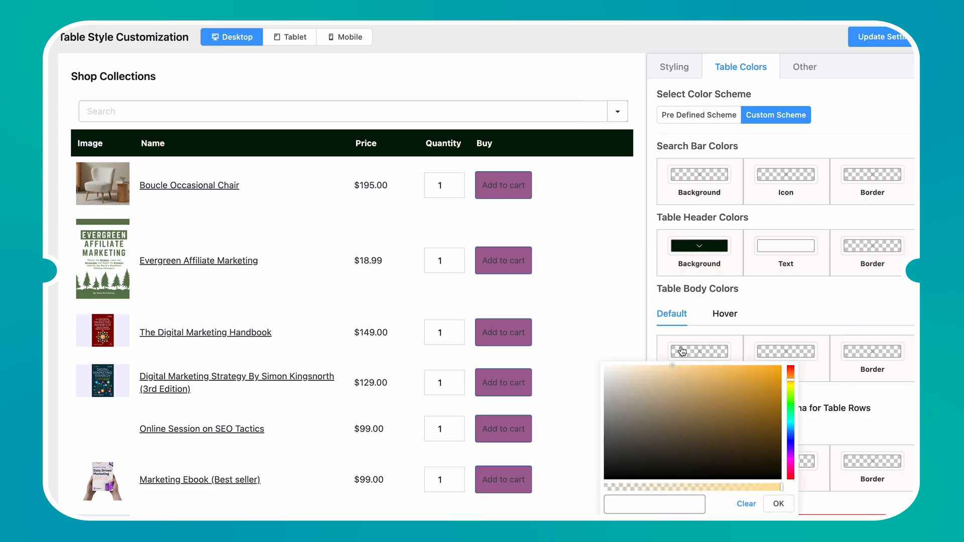
{"action": "left_click", "coordinate": [777, 505]}
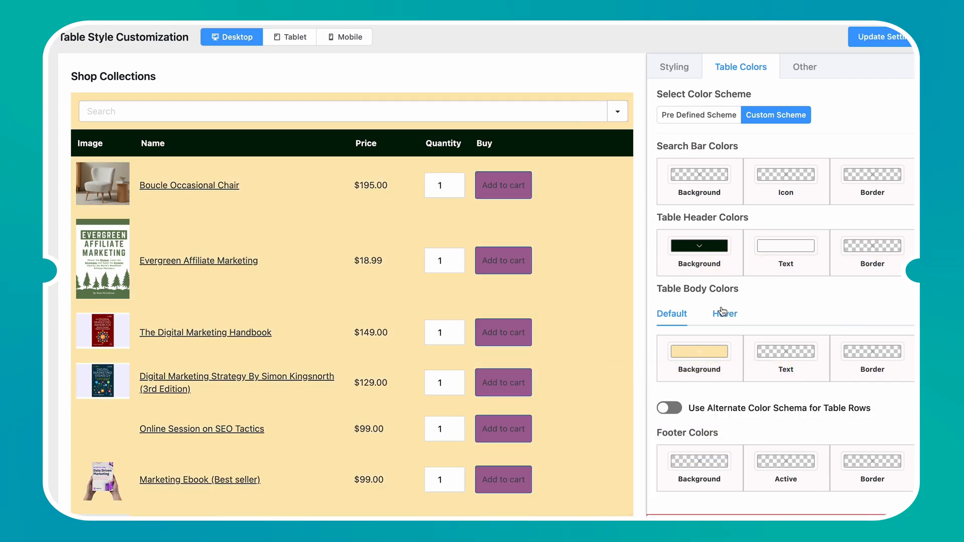
{"action": "left_click", "coordinate": [726, 314]}
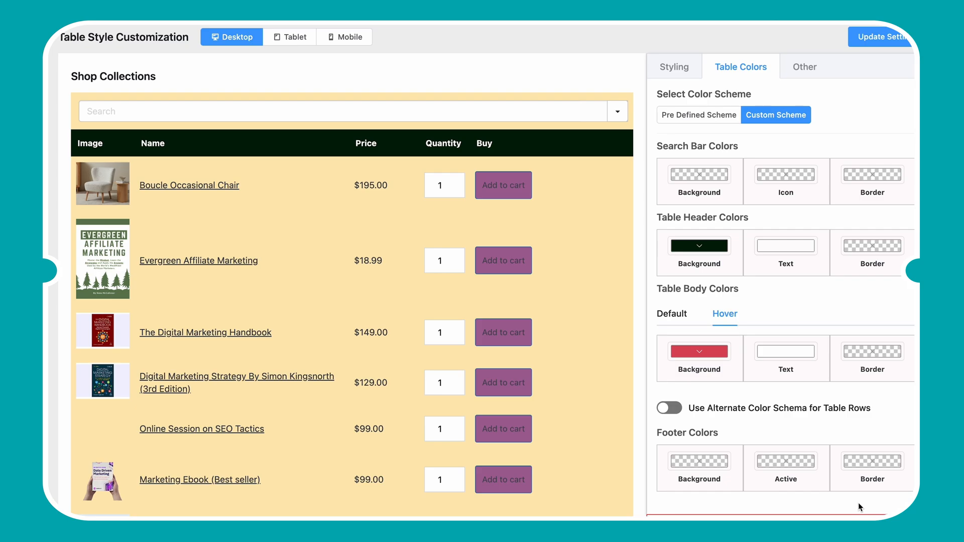
{"action": "mouse_move", "coordinate": [388, 278]}
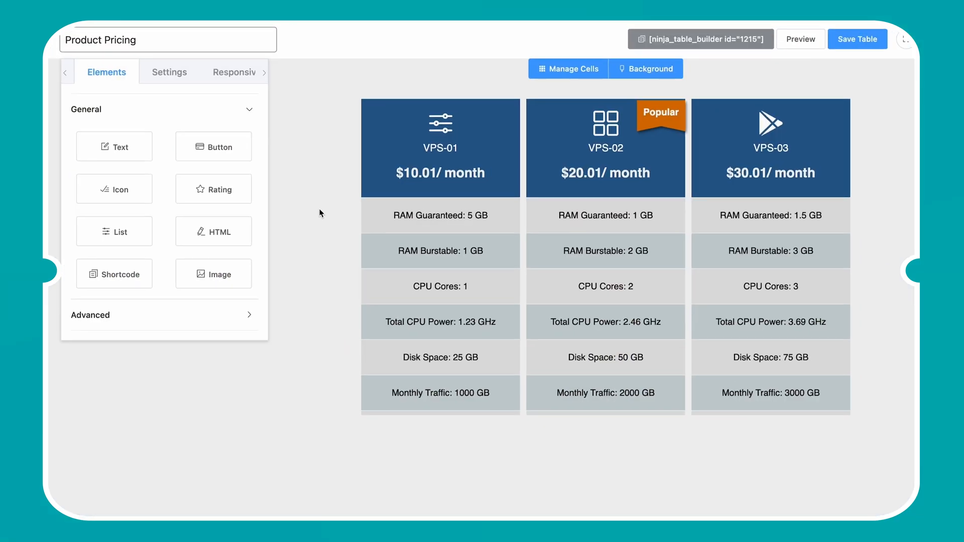
Step: Make the Product Pricing header background magenta and show the Manage Cells settings
{"action": "left_click", "coordinate": [169, 72]}
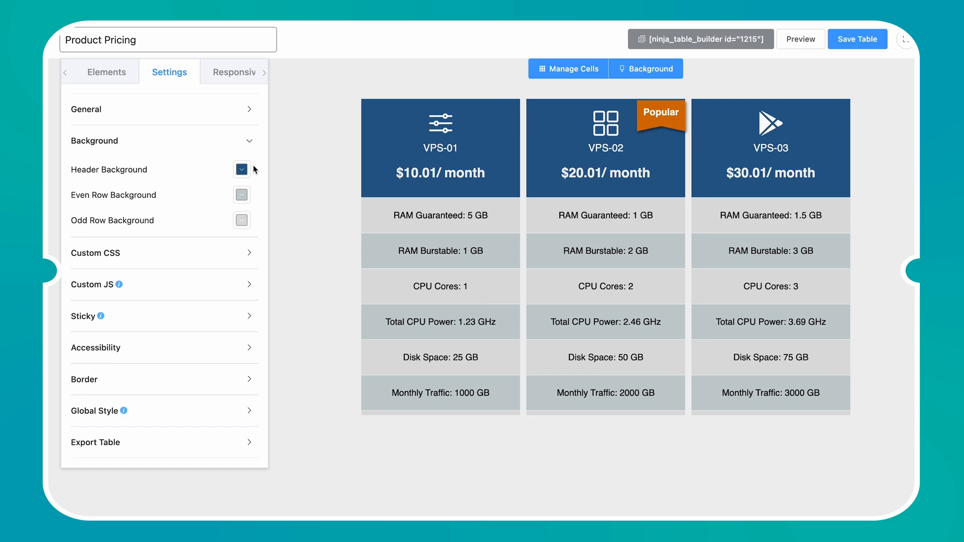
{"action": "left_click", "coordinate": [241, 168]}
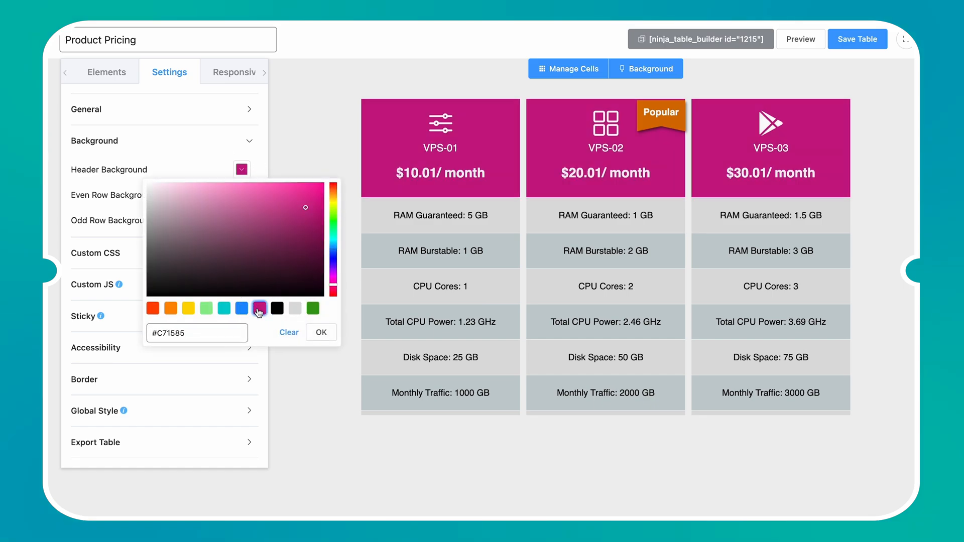
{"action": "left_click", "coordinate": [321, 333]}
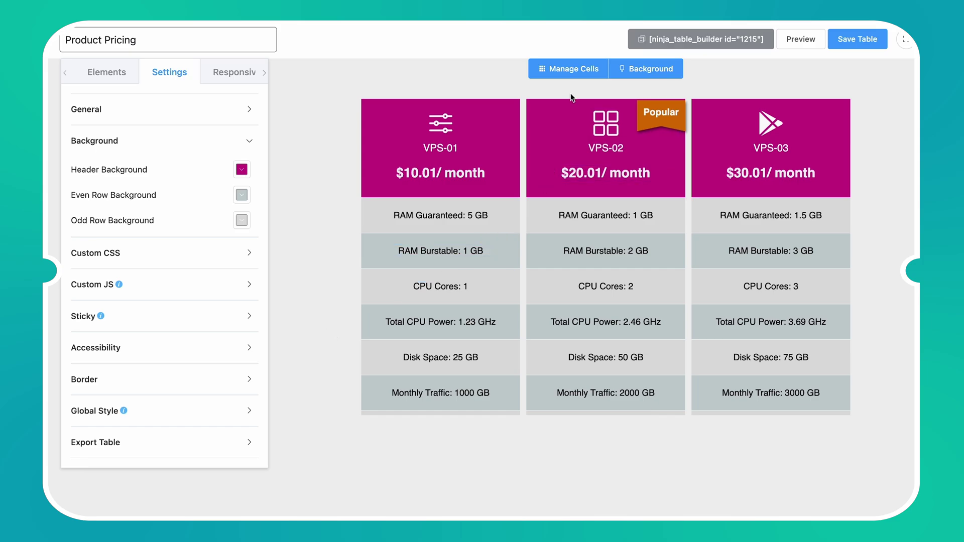
{"action": "left_click", "coordinate": [567, 69]}
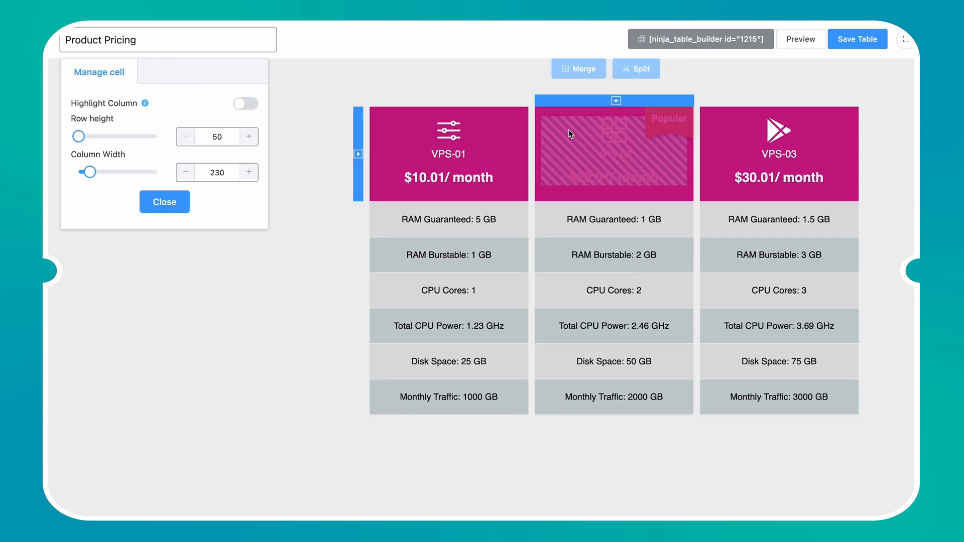
{"action": "left_click", "coordinate": [245, 104]}
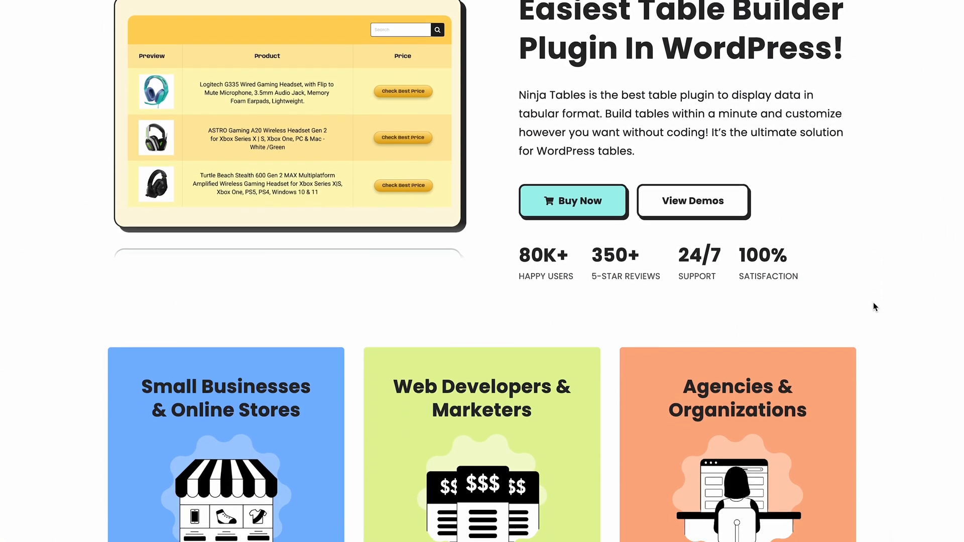
{"action": "scroll", "scroll_direction": "down", "scroll_amount": 3}
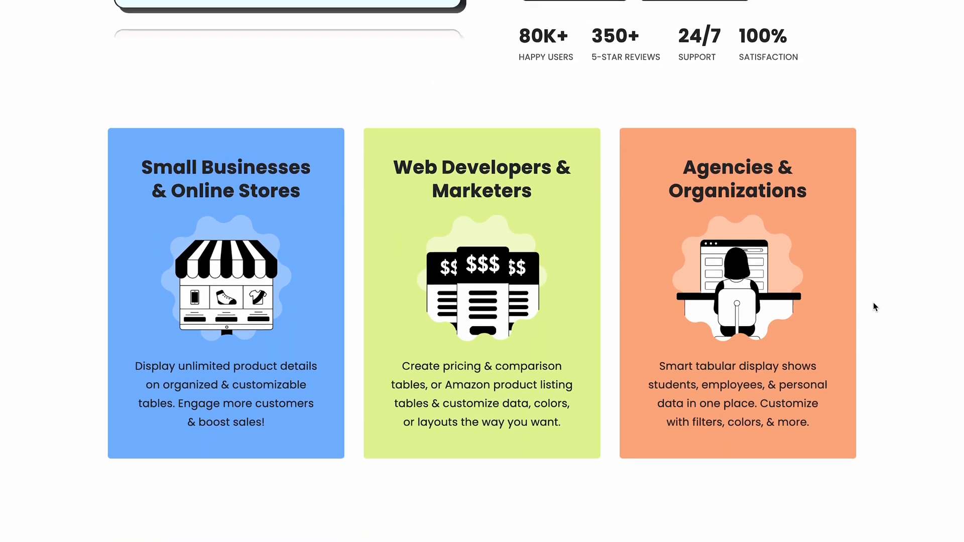
{"action": "scroll", "scroll_direction": "down", "scroll_amount": 3}
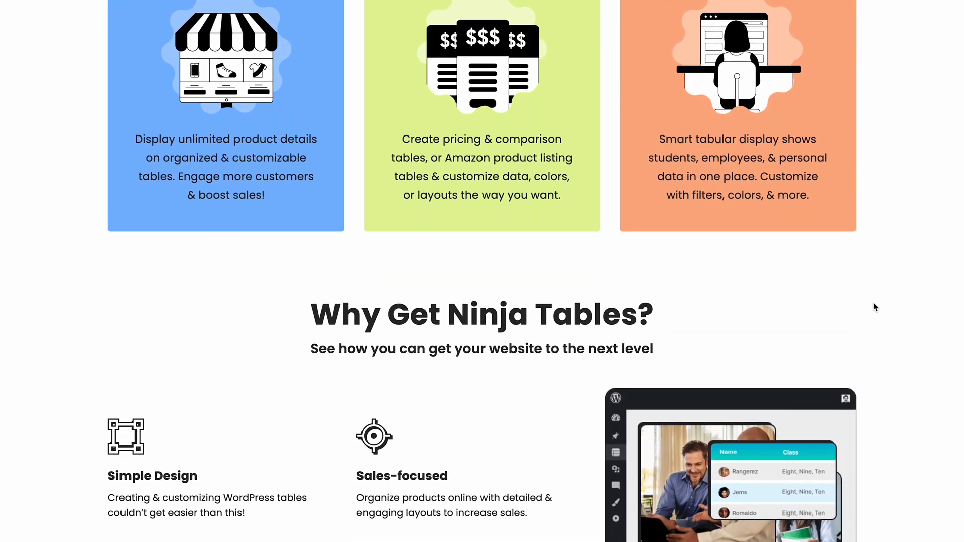
{"action": "scroll", "scroll_direction": "down", "scroll_amount": 3}
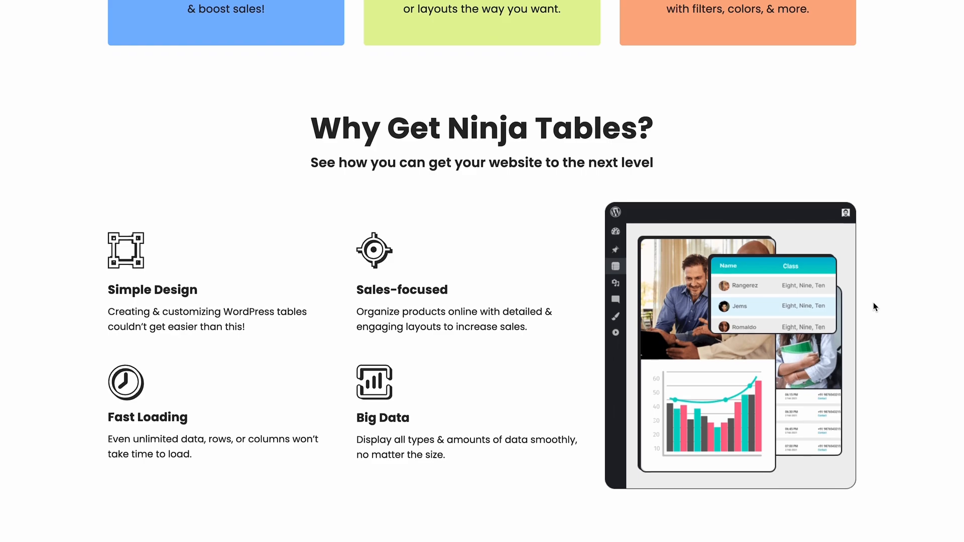
{"action": "scroll", "scroll_direction": "down", "scroll_amount": 3}
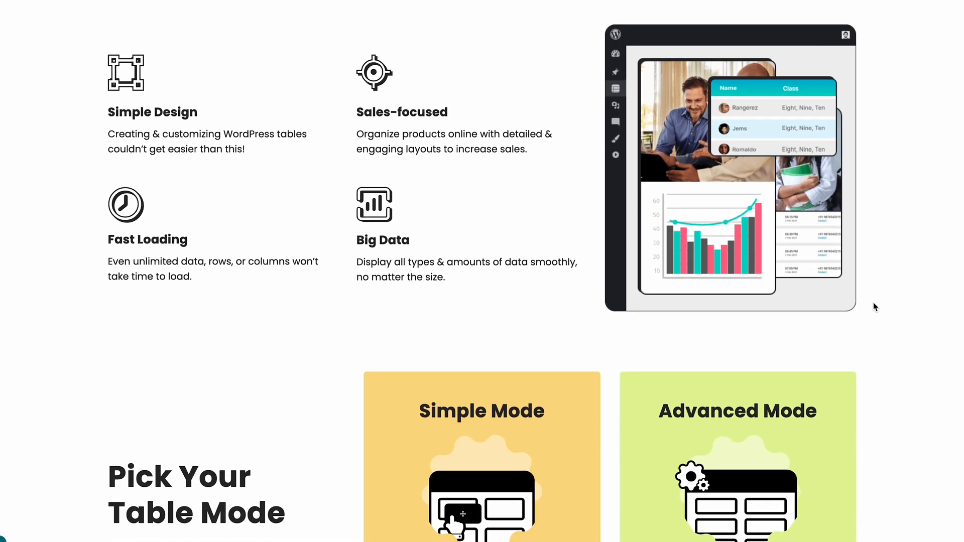